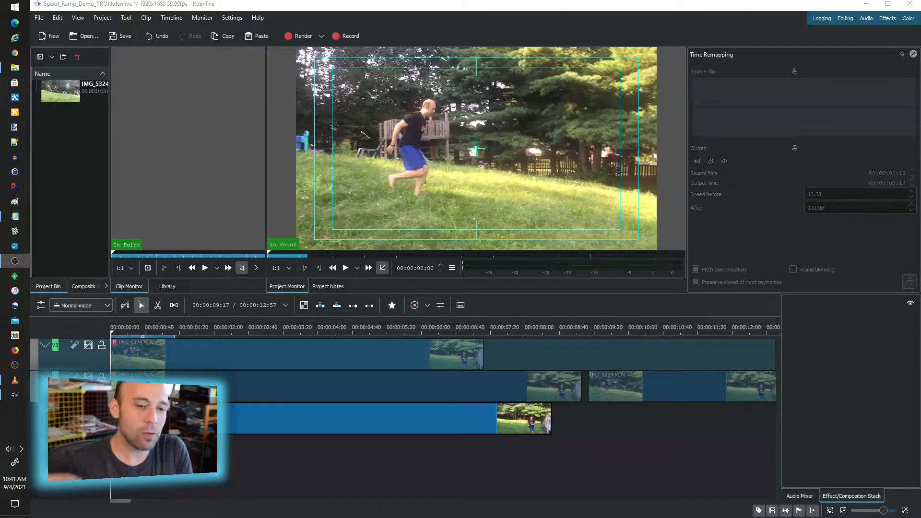
pyautogui.moveTo(738, 75)
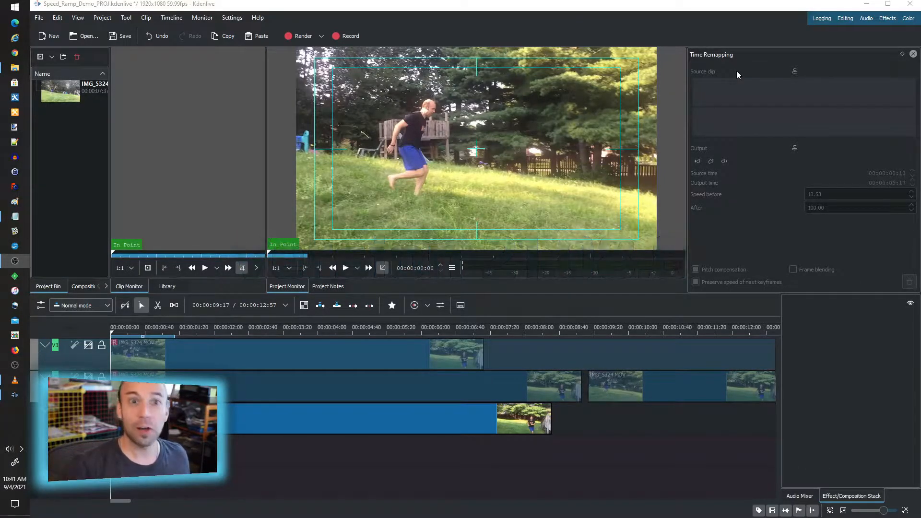
# - Dismiss the clip options and move IMG_5324.MOV onto the bottom video track
pyautogui.click(188, 328)
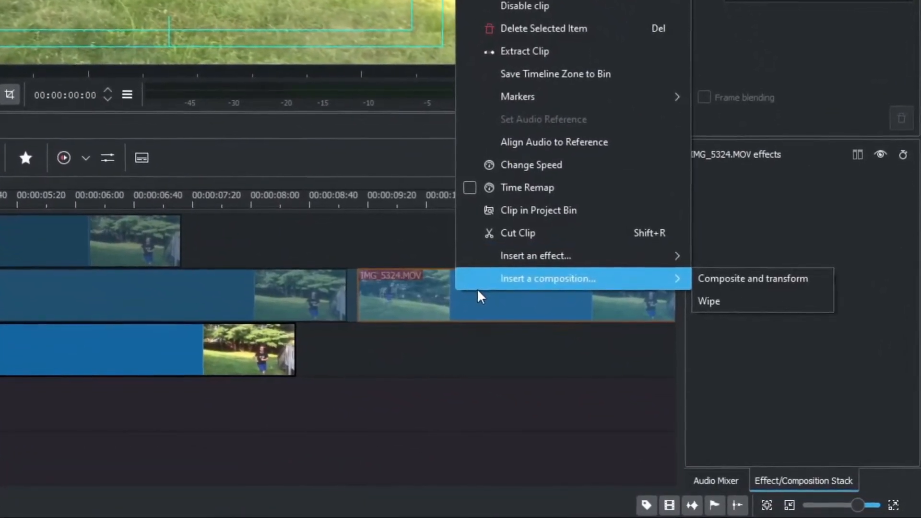
pyautogui.moveTo(519, 180)
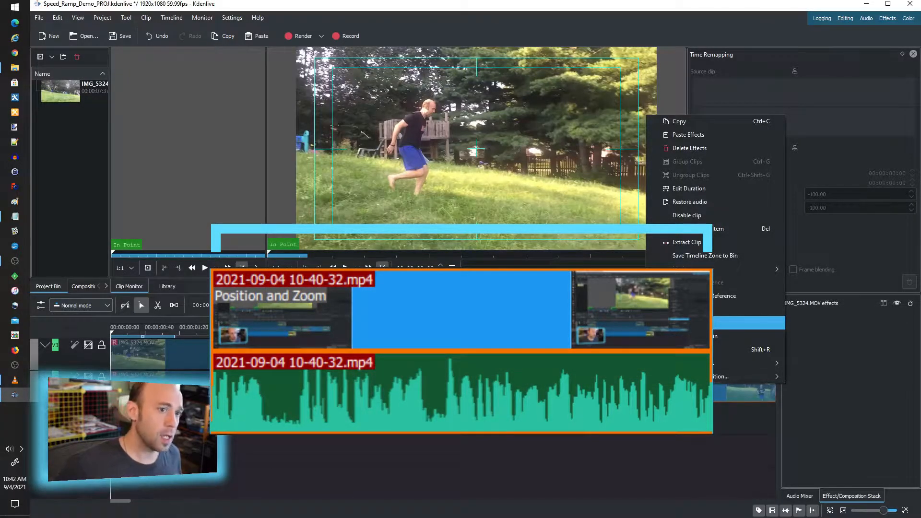
pyautogui.moveTo(688, 322)
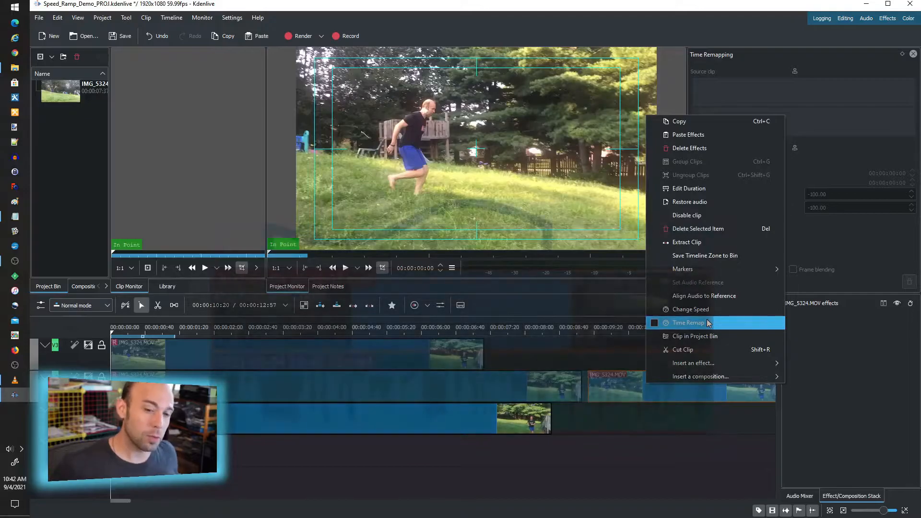
pyautogui.click(688, 322)
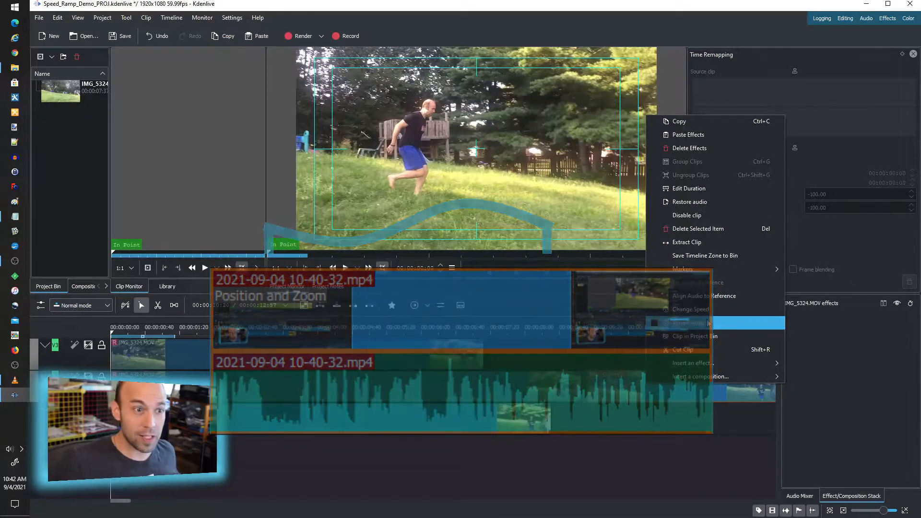
pyautogui.moveTo(687, 323)
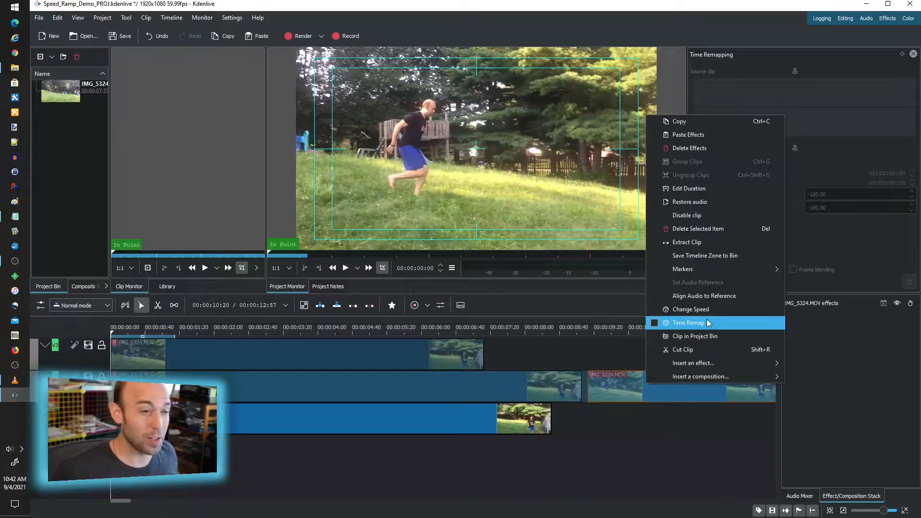
pyautogui.moveTo(567, 406)
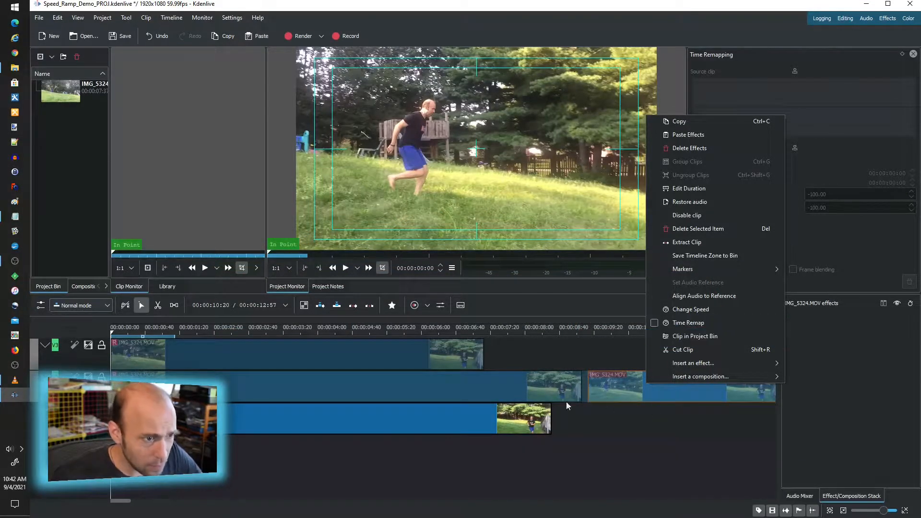
pyautogui.click(688, 322)
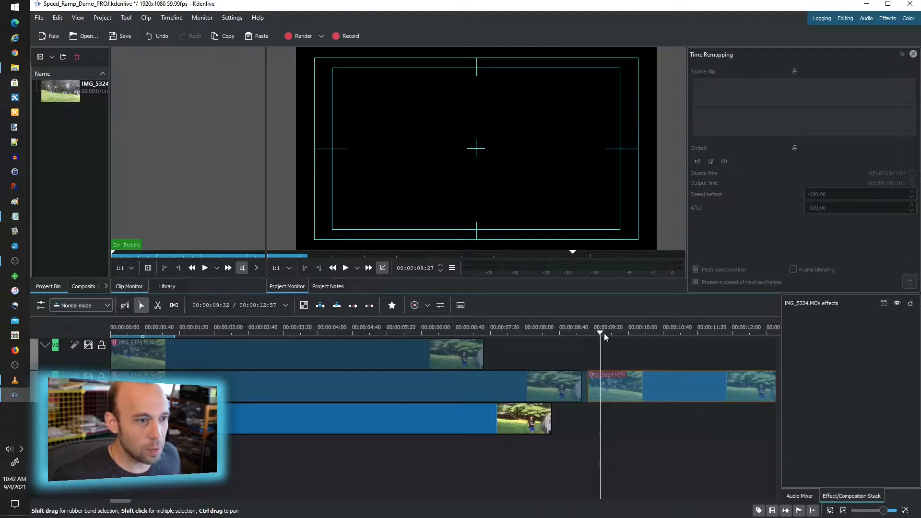
pyautogui.click(586, 327)
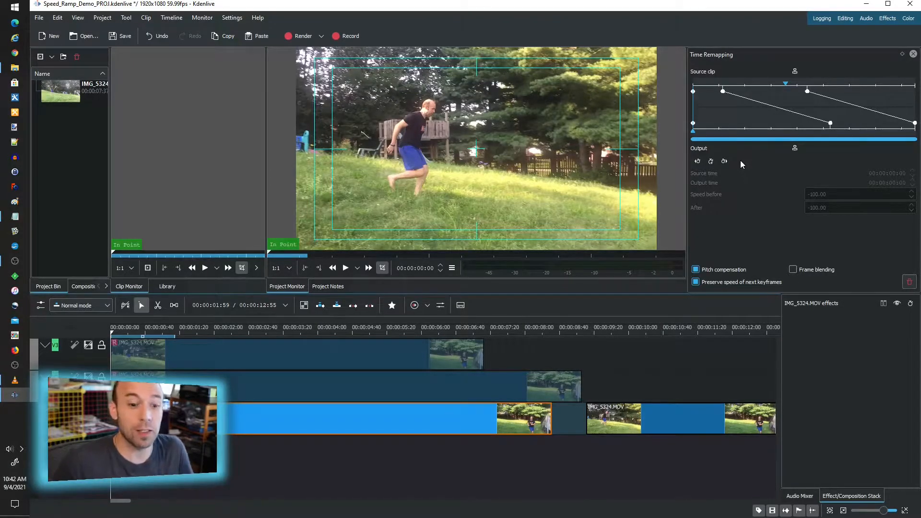
pyautogui.moveTo(731, 248)
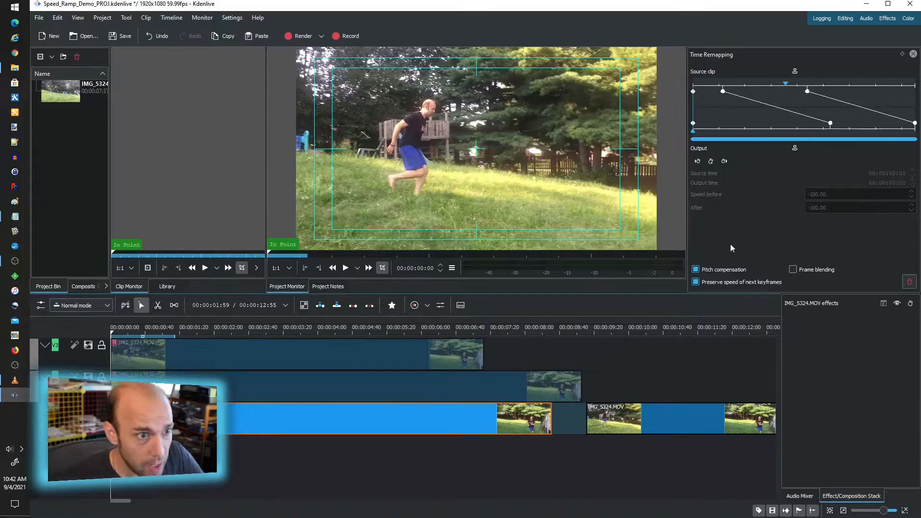
pyautogui.moveTo(738, 227)
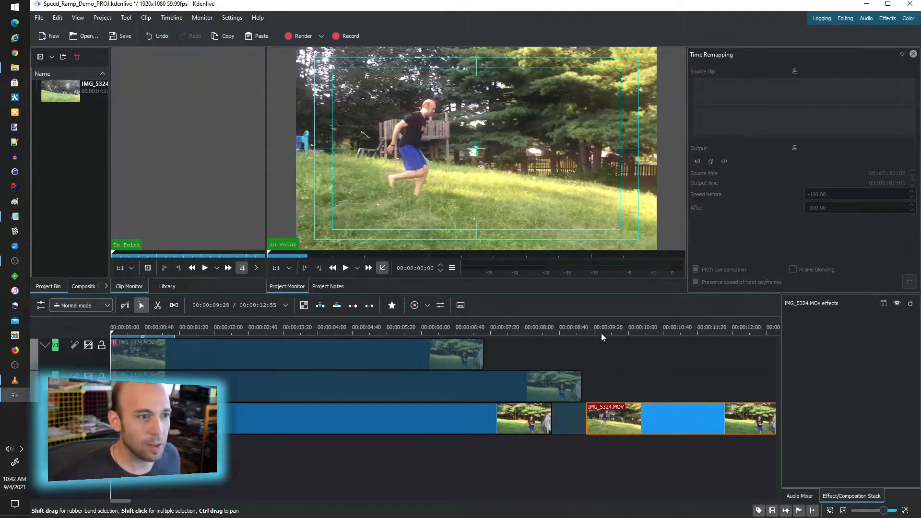
# - Paste an IMG_5324.MOV copy onto track V2 and reveal its source in the Project Bin
pyautogui.click(597, 327)
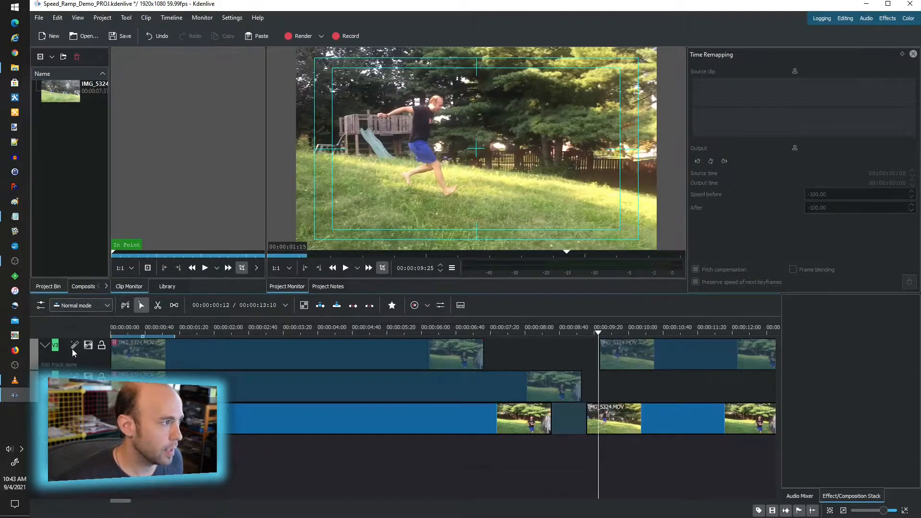
pyautogui.rightClick(611, 353)
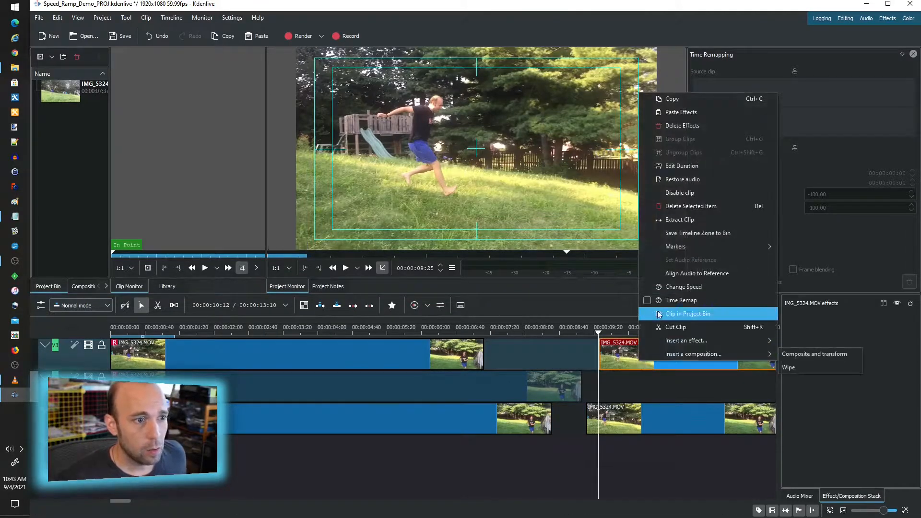
pyautogui.click(681, 300)
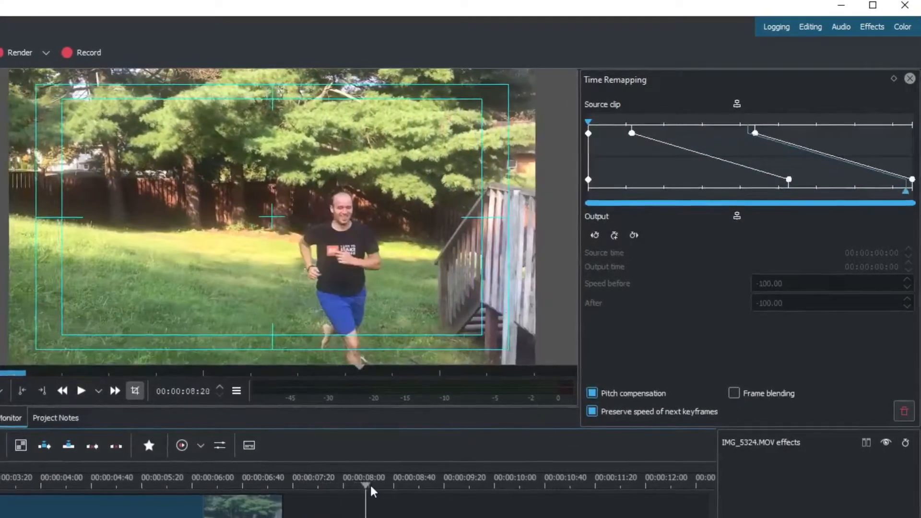
# - Preview the remapped clip near the eight-second mark on the ruler
pyautogui.click(81, 390)
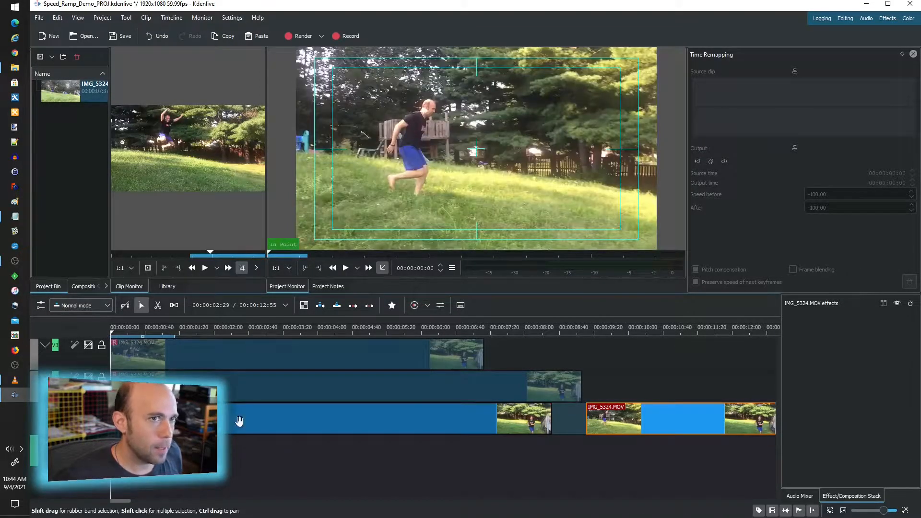
# - Add a keyframe near the start of the Time Remapping curve
pyautogui.click(147, 336)
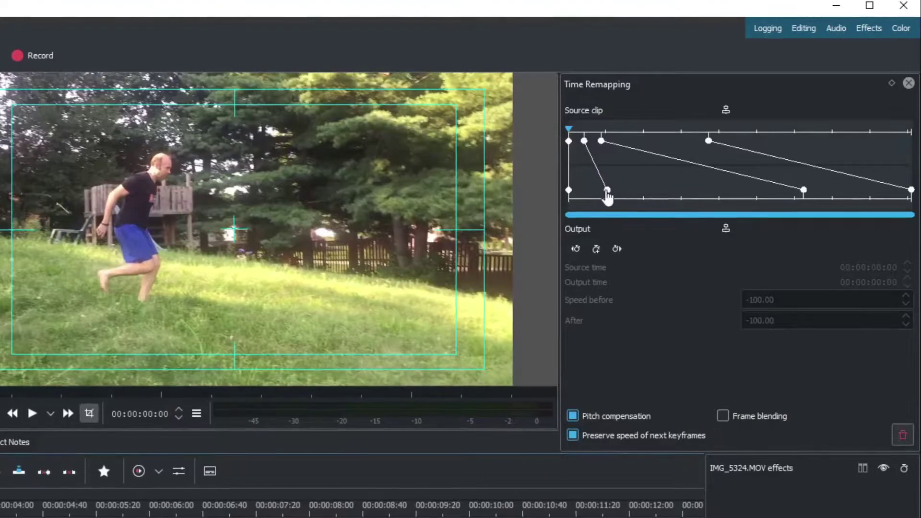
# - Select the early ramp keyframes on the Source clip graph to check their speeds
pyautogui.click(584, 141)
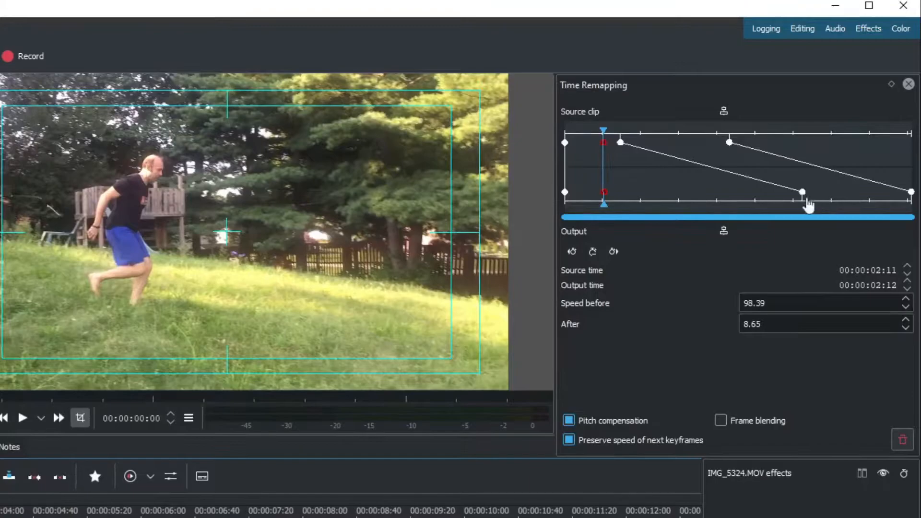
pyautogui.moveTo(722, 186)
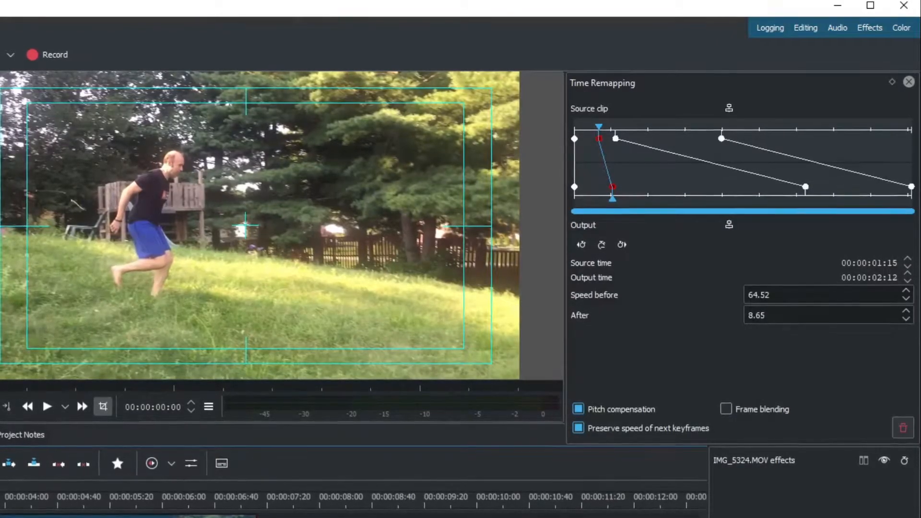
pyautogui.click(47, 406)
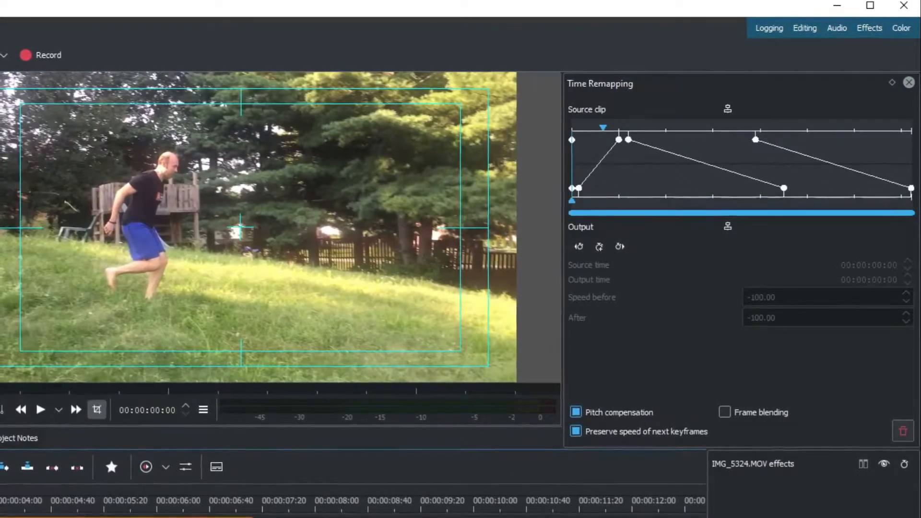
pyautogui.click(40, 409)
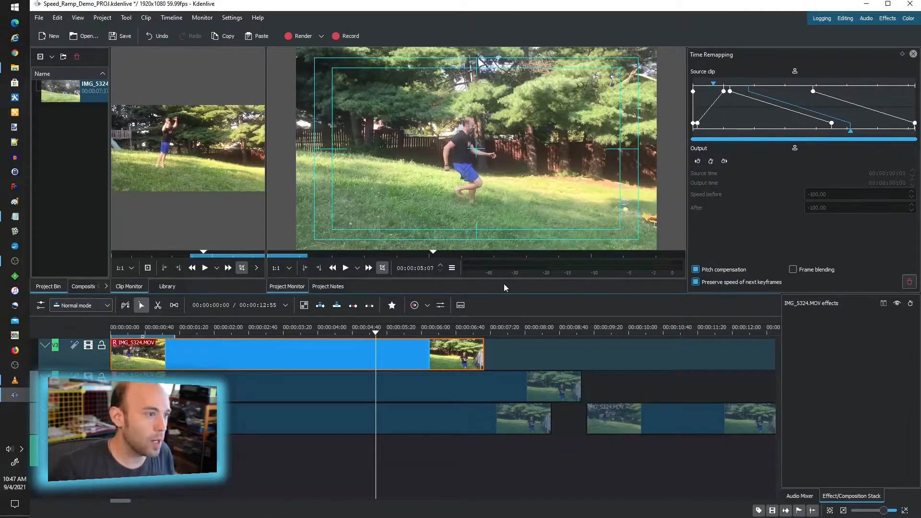
# - Play the ramped clip and adjust the keyframe to Speed before 5.83, after 100
pyautogui.click(345, 267)
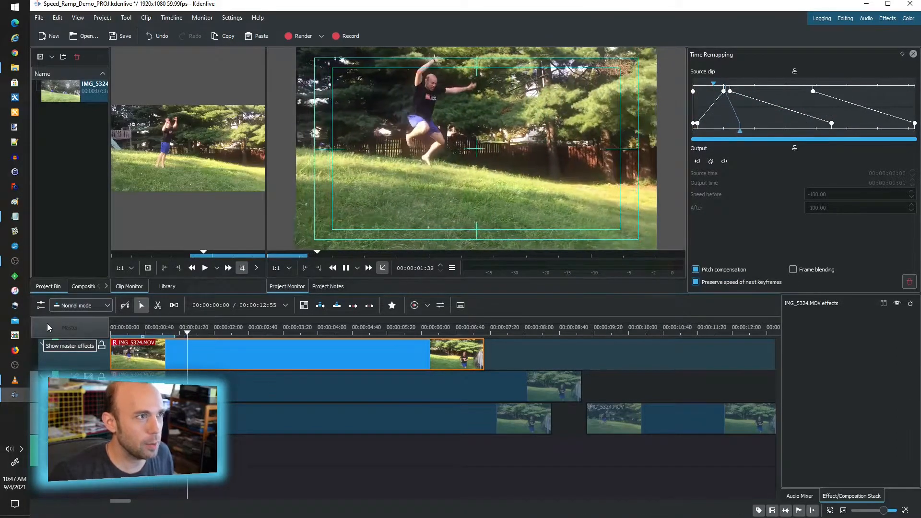
pyautogui.click(292, 327)
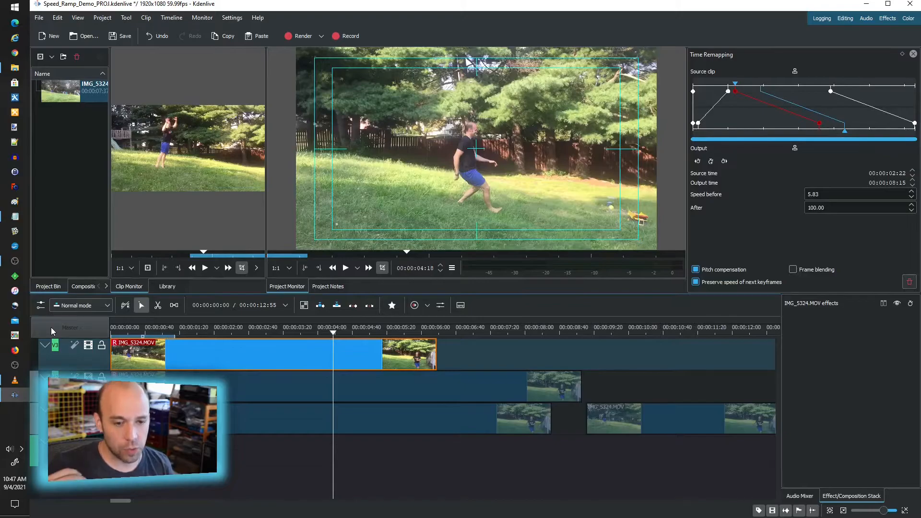
pyautogui.moveTo(245, 276)
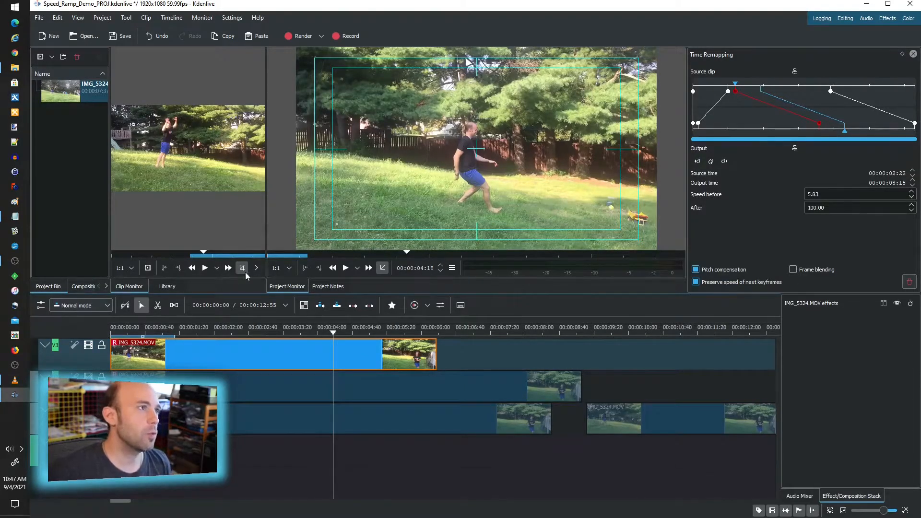
pyautogui.moveTo(241, 268)
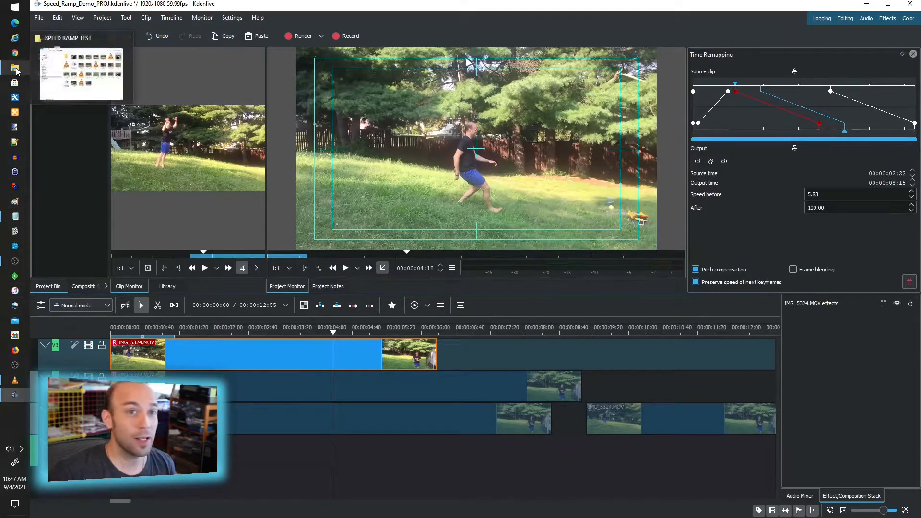
pyautogui.click(16, 68)
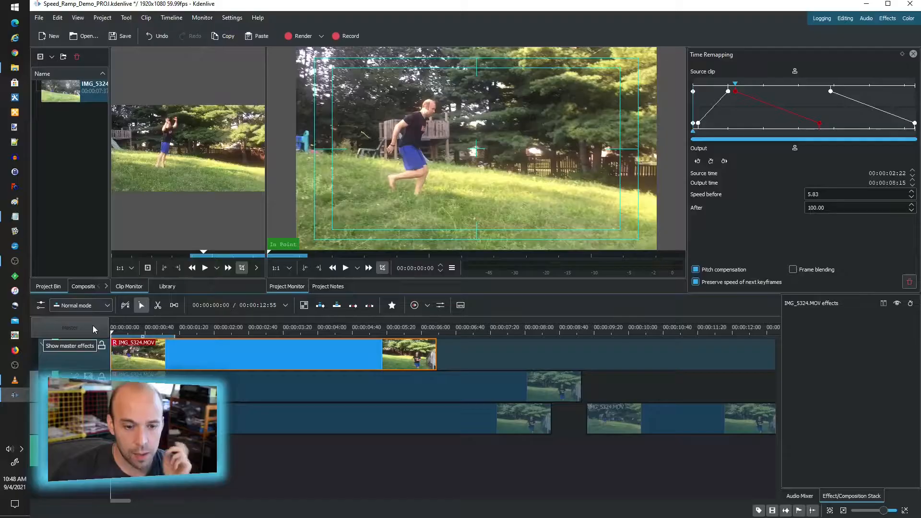
# - In the Render Project settings, choose WebM-VP8/Vorbis as the output format
pyautogui.click(279, 334)
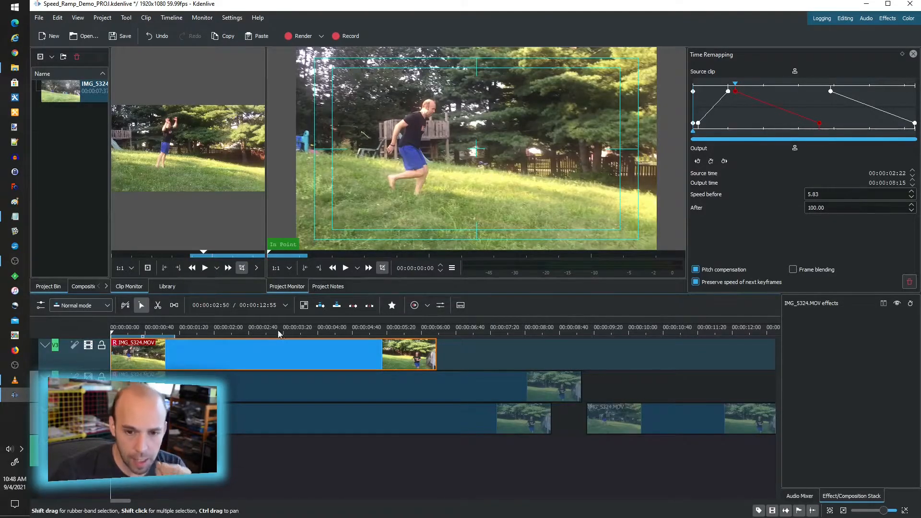
pyautogui.click(331, 327)
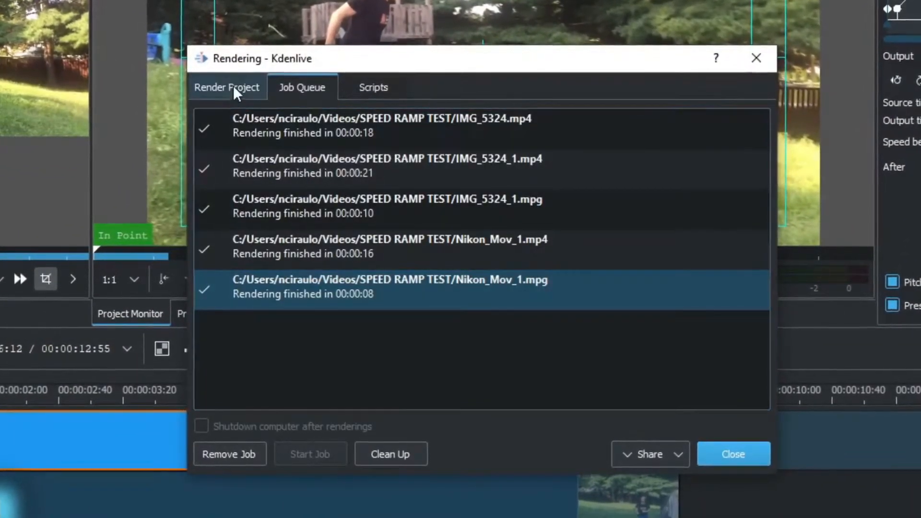
pyautogui.click(227, 87)
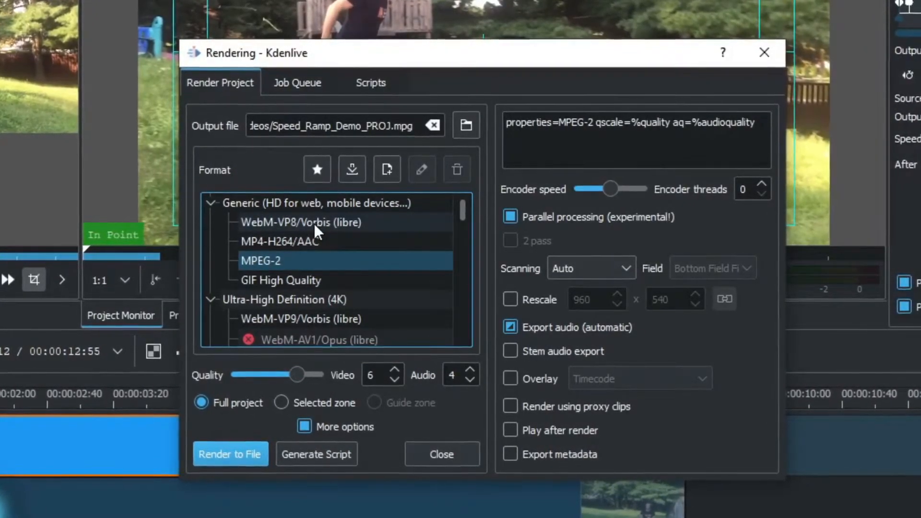
pyautogui.click(300, 223)
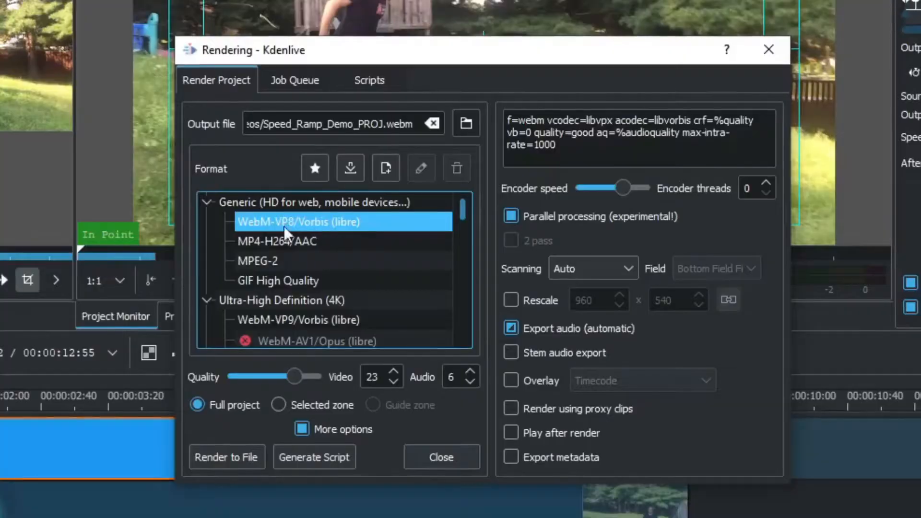
# - Browse the other available formats, then close the render settings
pyautogui.scroll(-3)
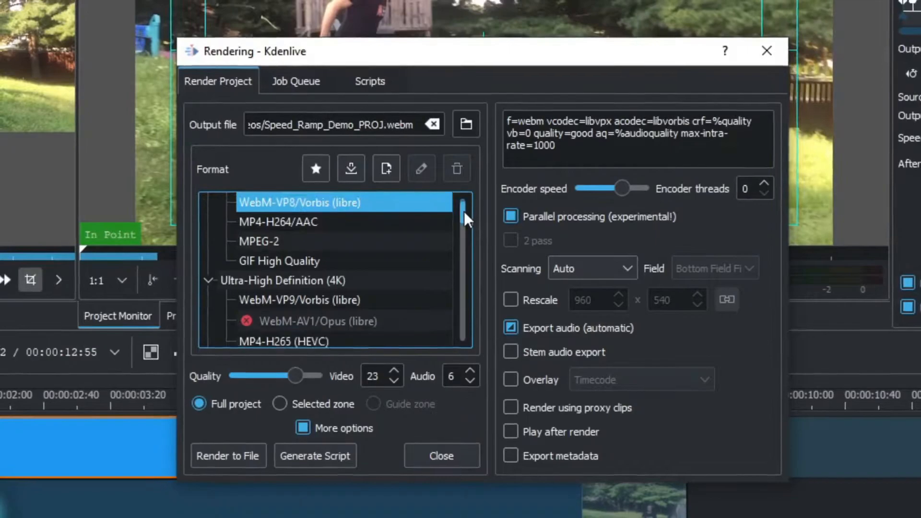
pyautogui.scroll(-3)
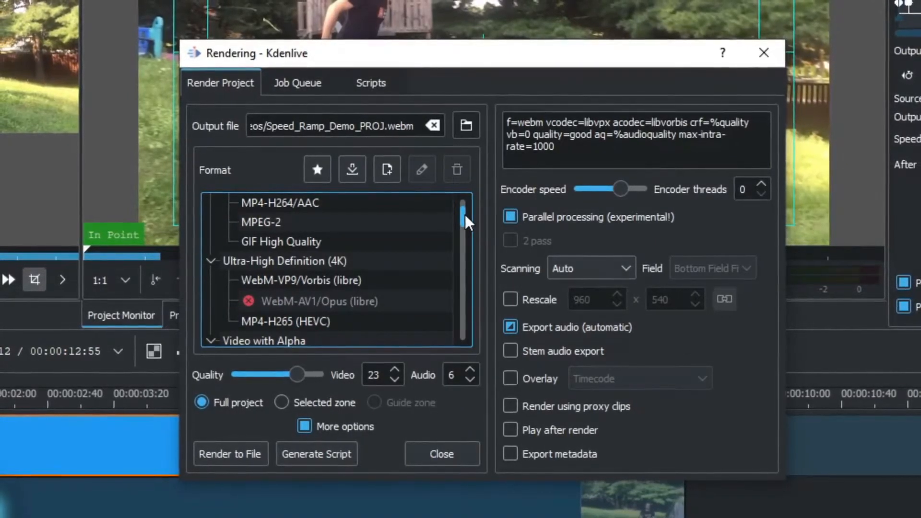
pyautogui.click(287, 321)
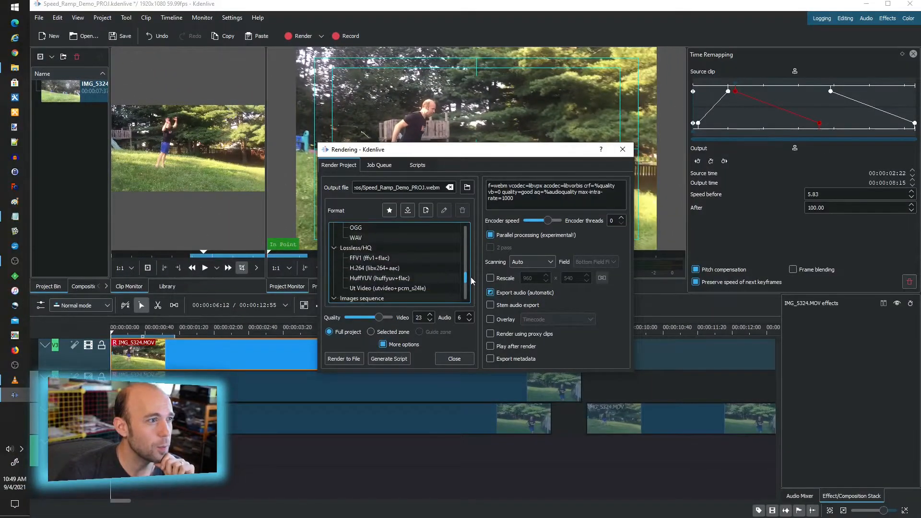
pyautogui.click(379, 278)
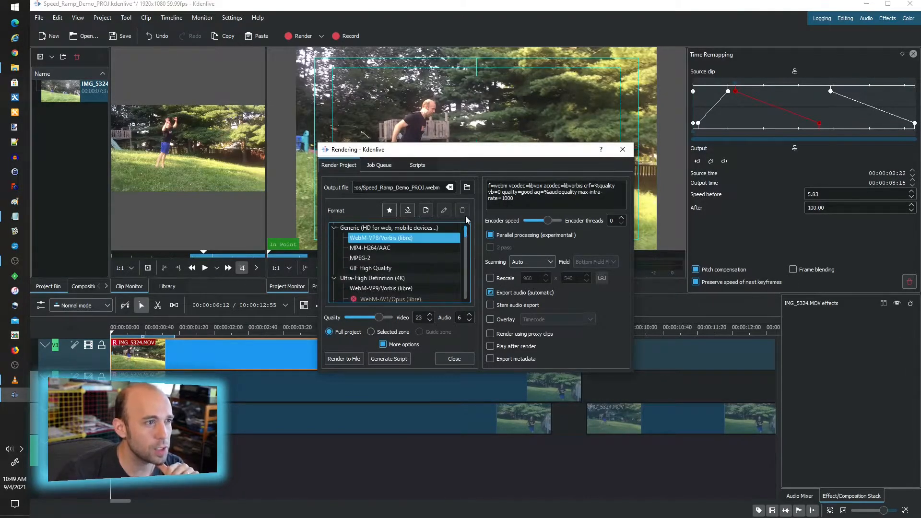
pyautogui.moveTo(589, 166)
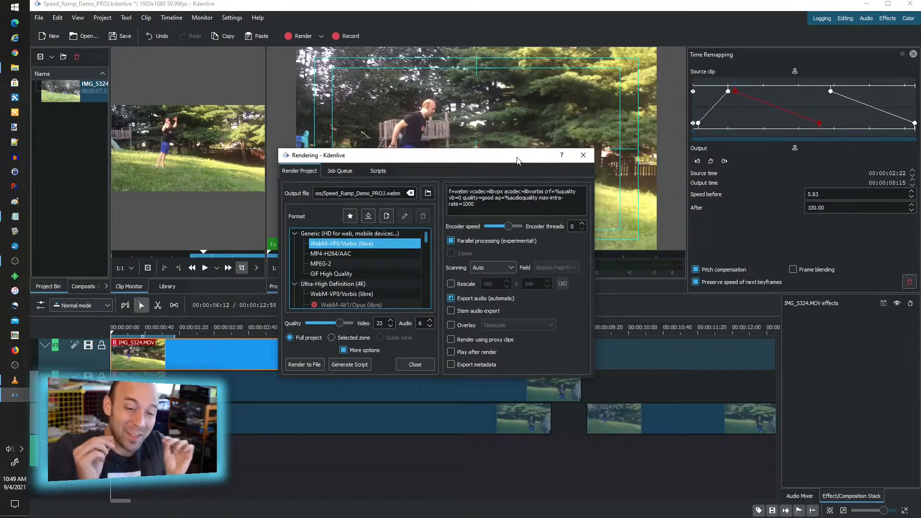
pyautogui.moveTo(509, 187)
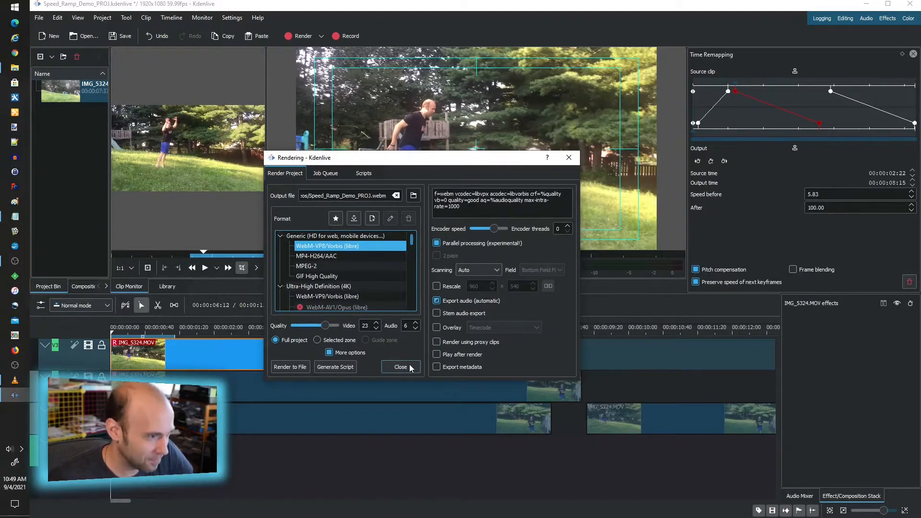
pyautogui.click(400, 366)
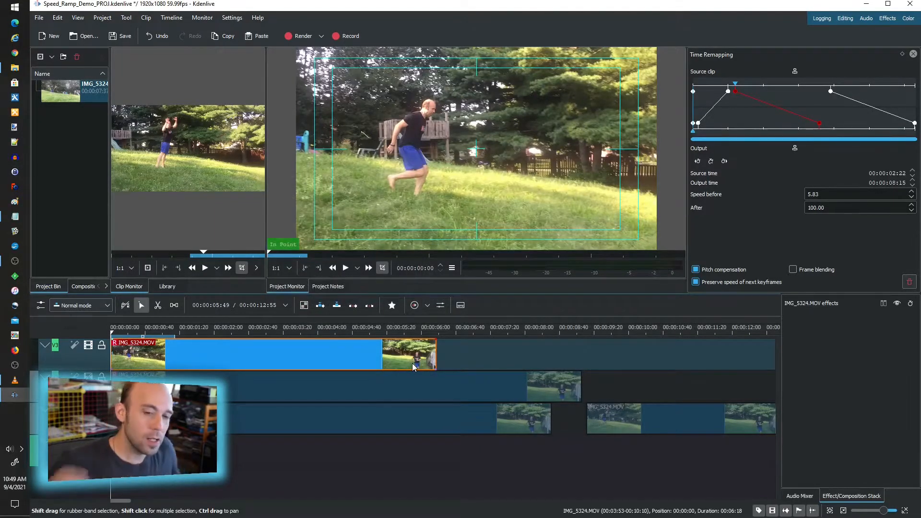